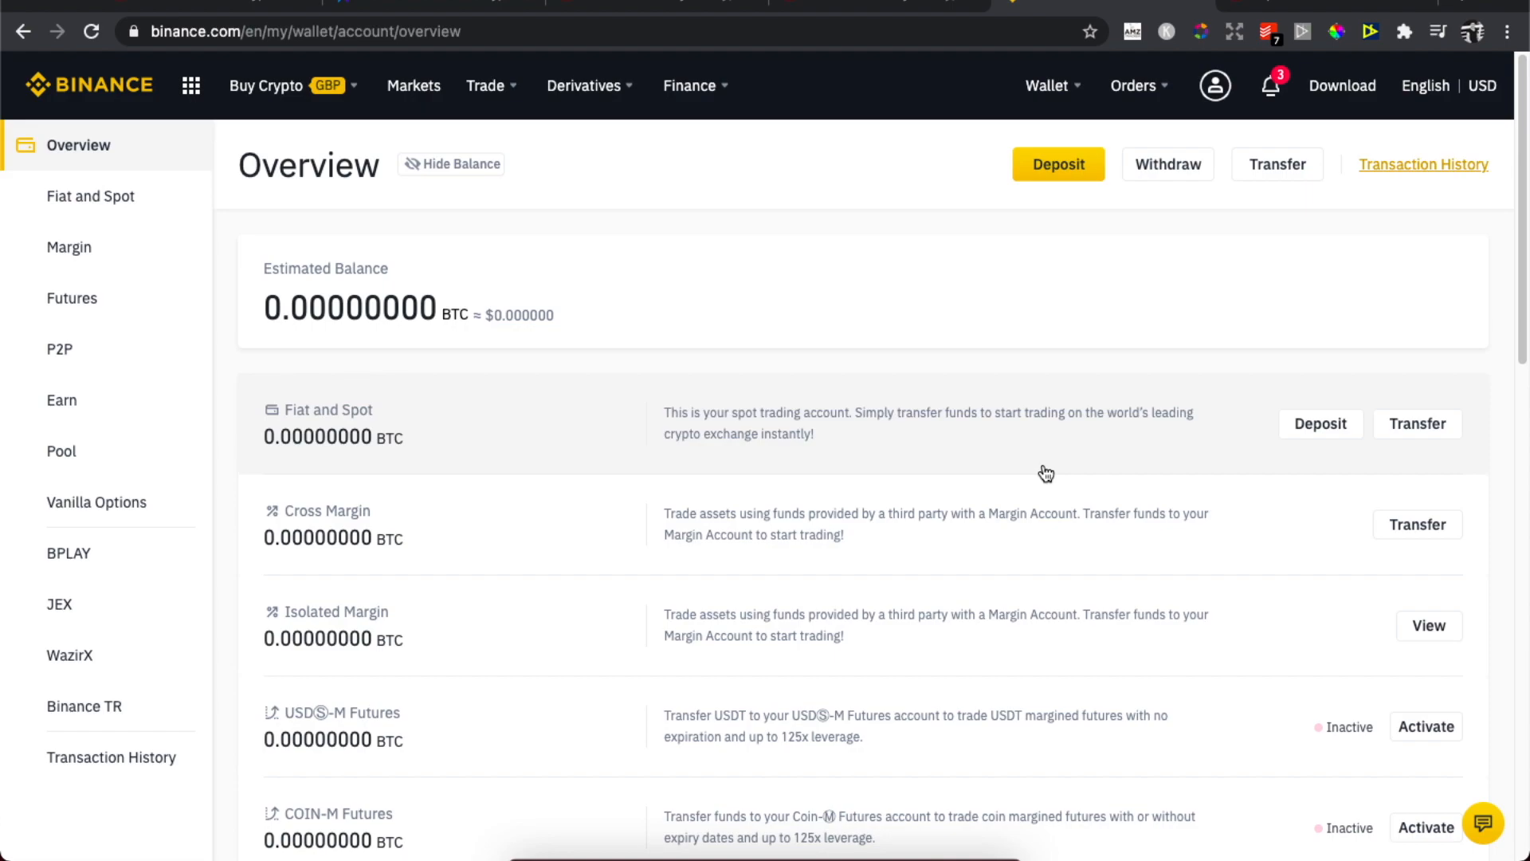
mouse_move(878, 440)
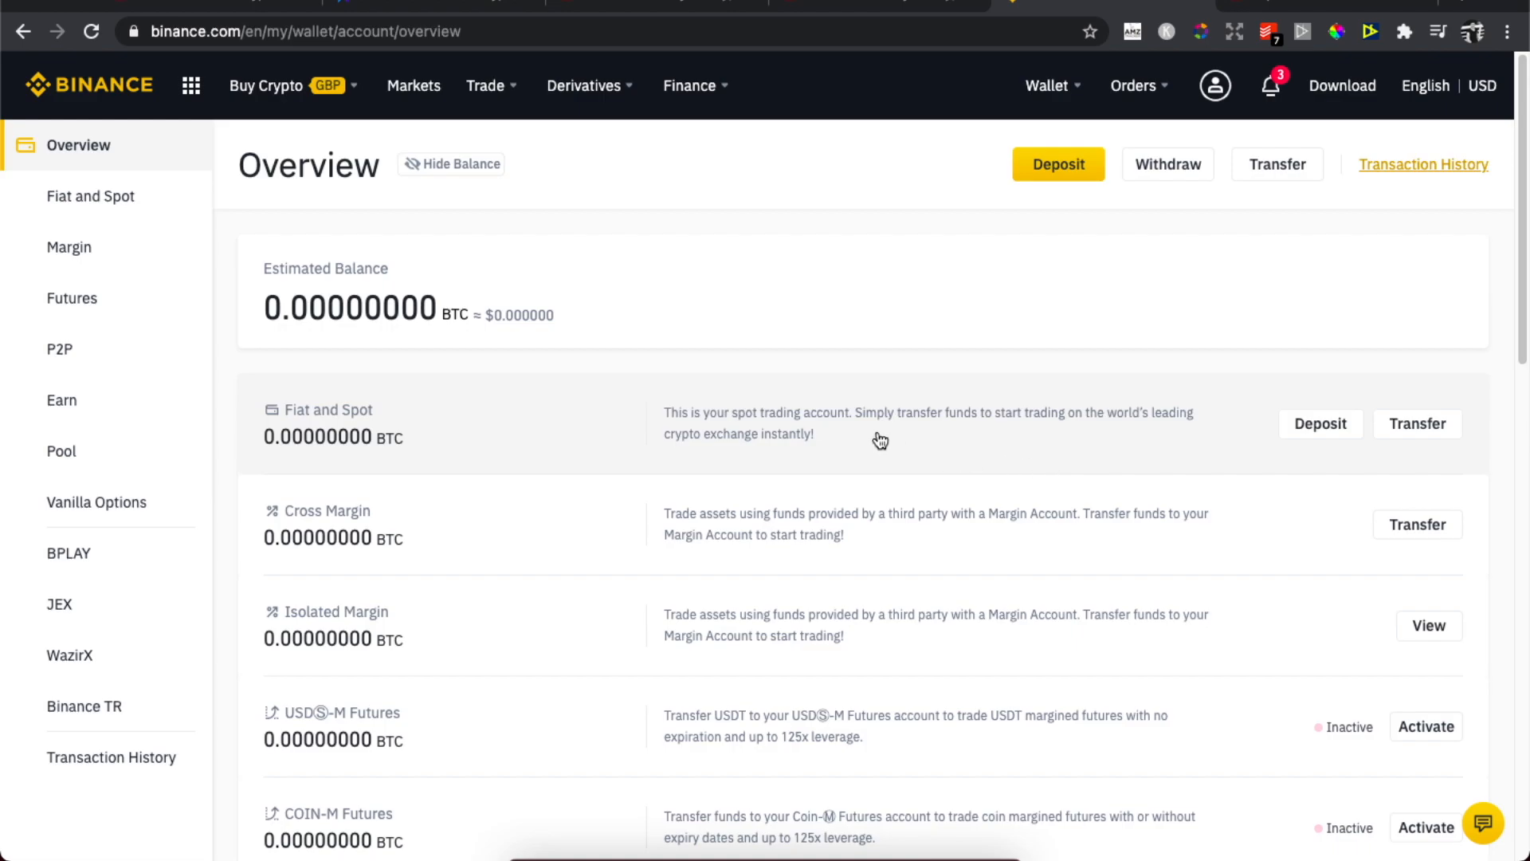
mouse_move(814, 442)
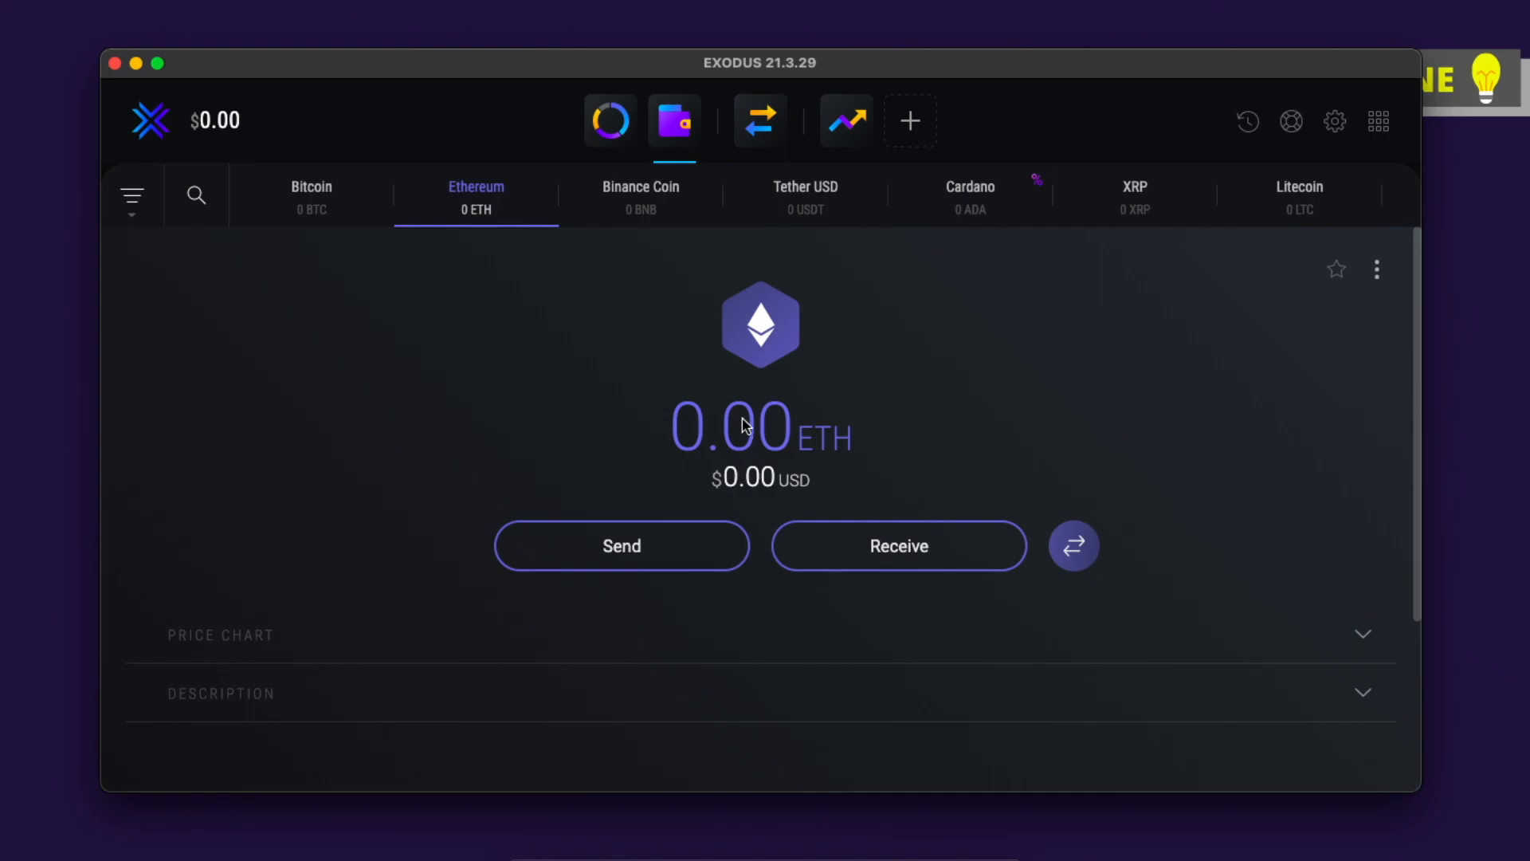
mouse_move(559, 308)
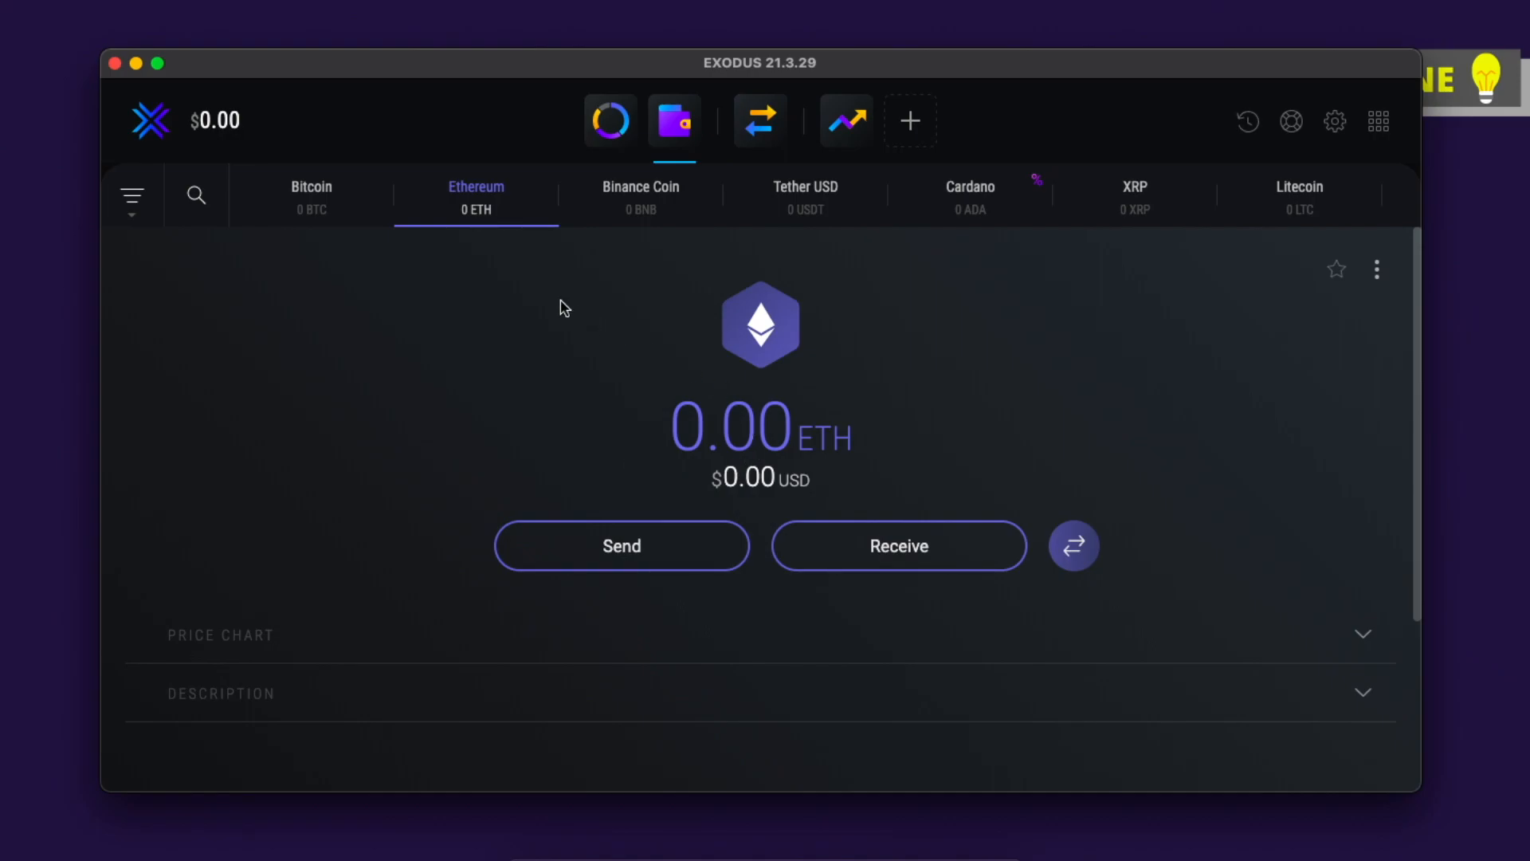
mouse_move(491, 278)
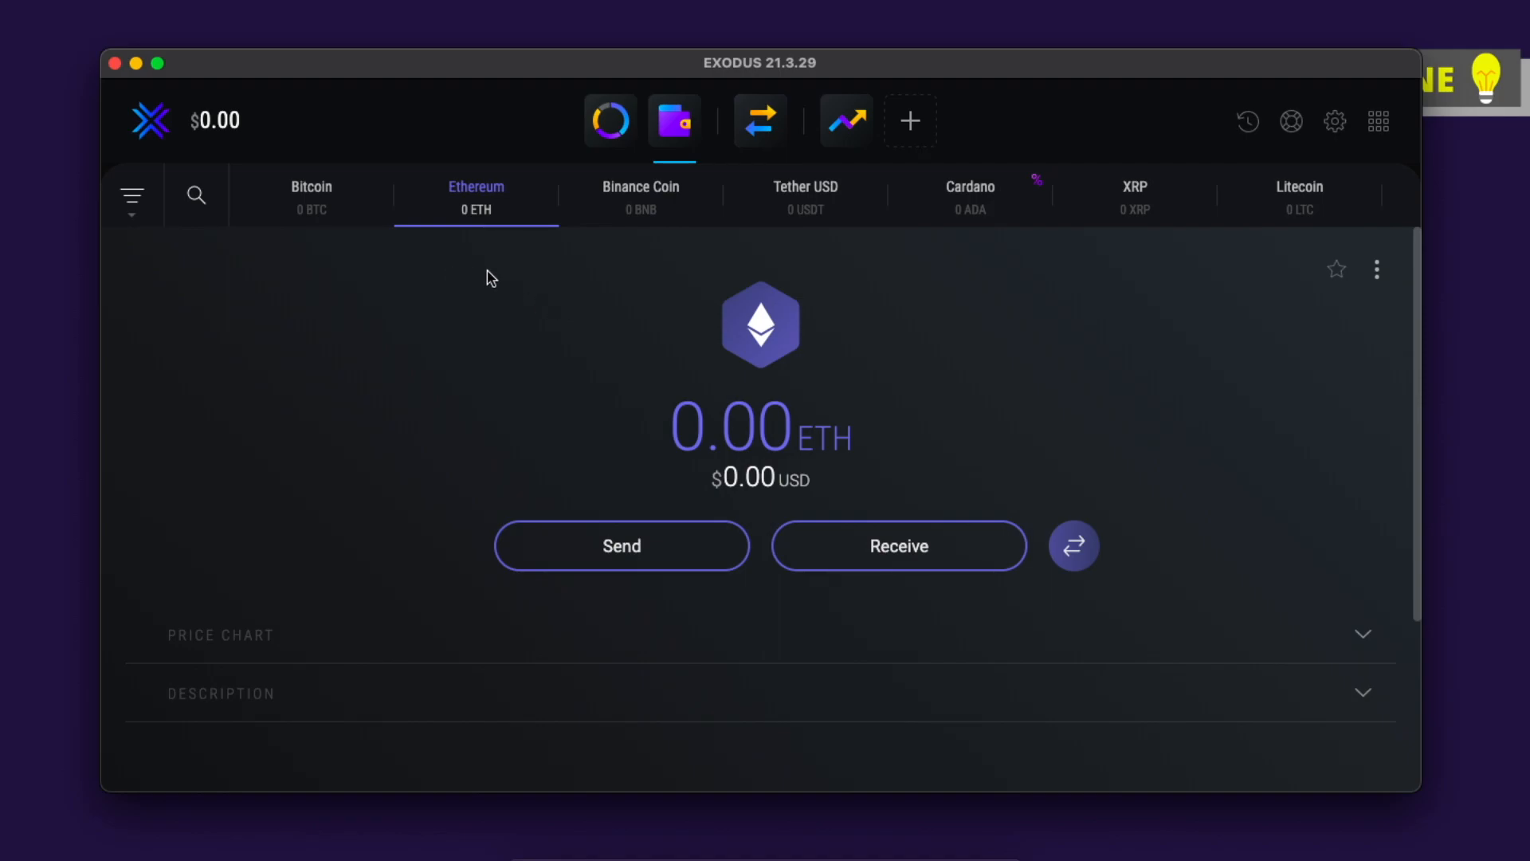
mouse_move(1156, 201)
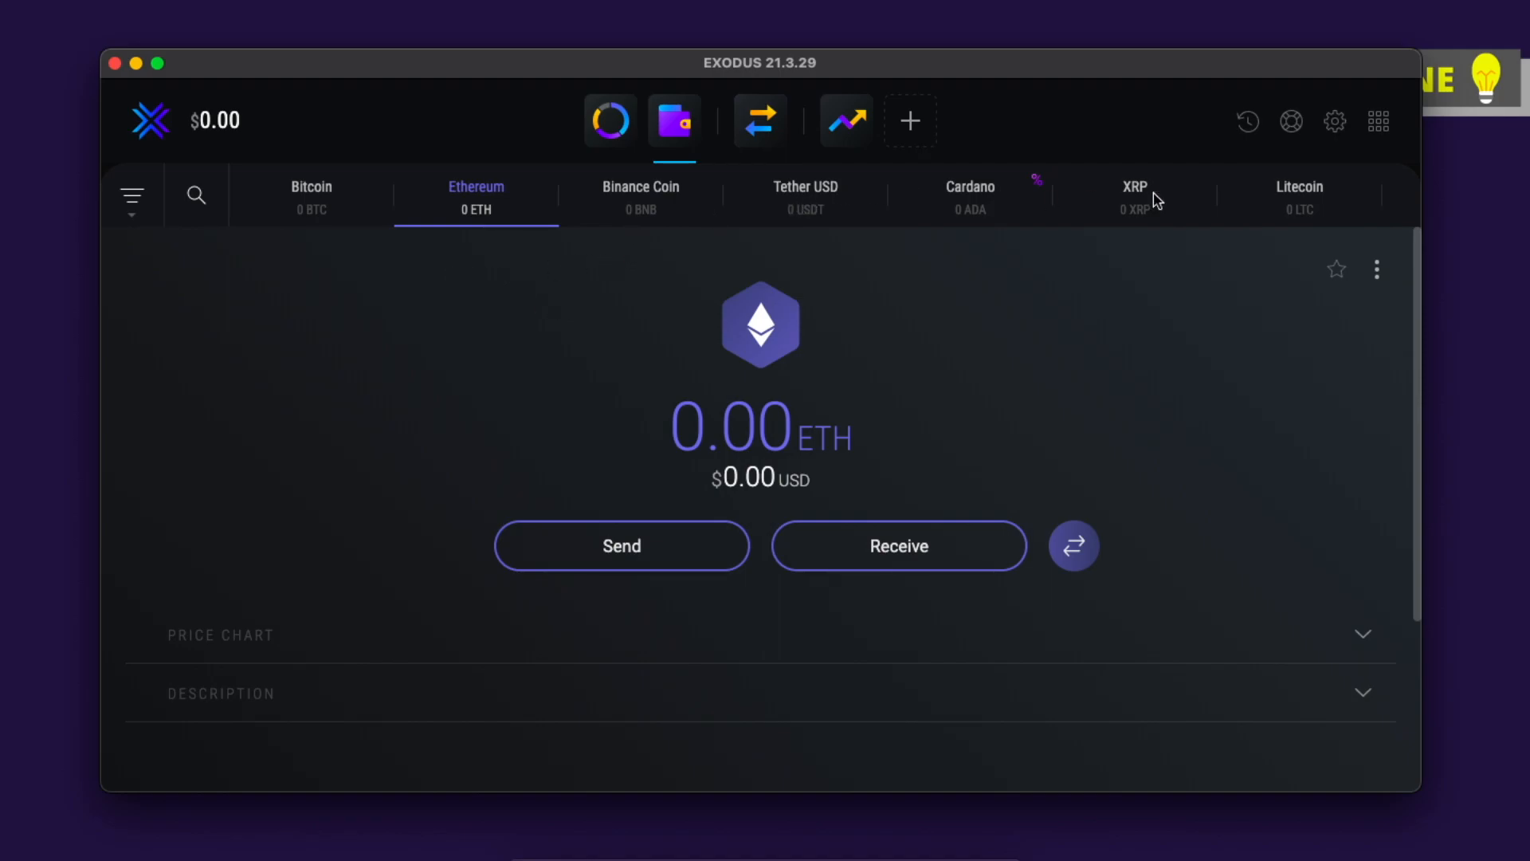
Step: Find the 'bitcoin' asset, show its receiving address and copy it
click(196, 195)
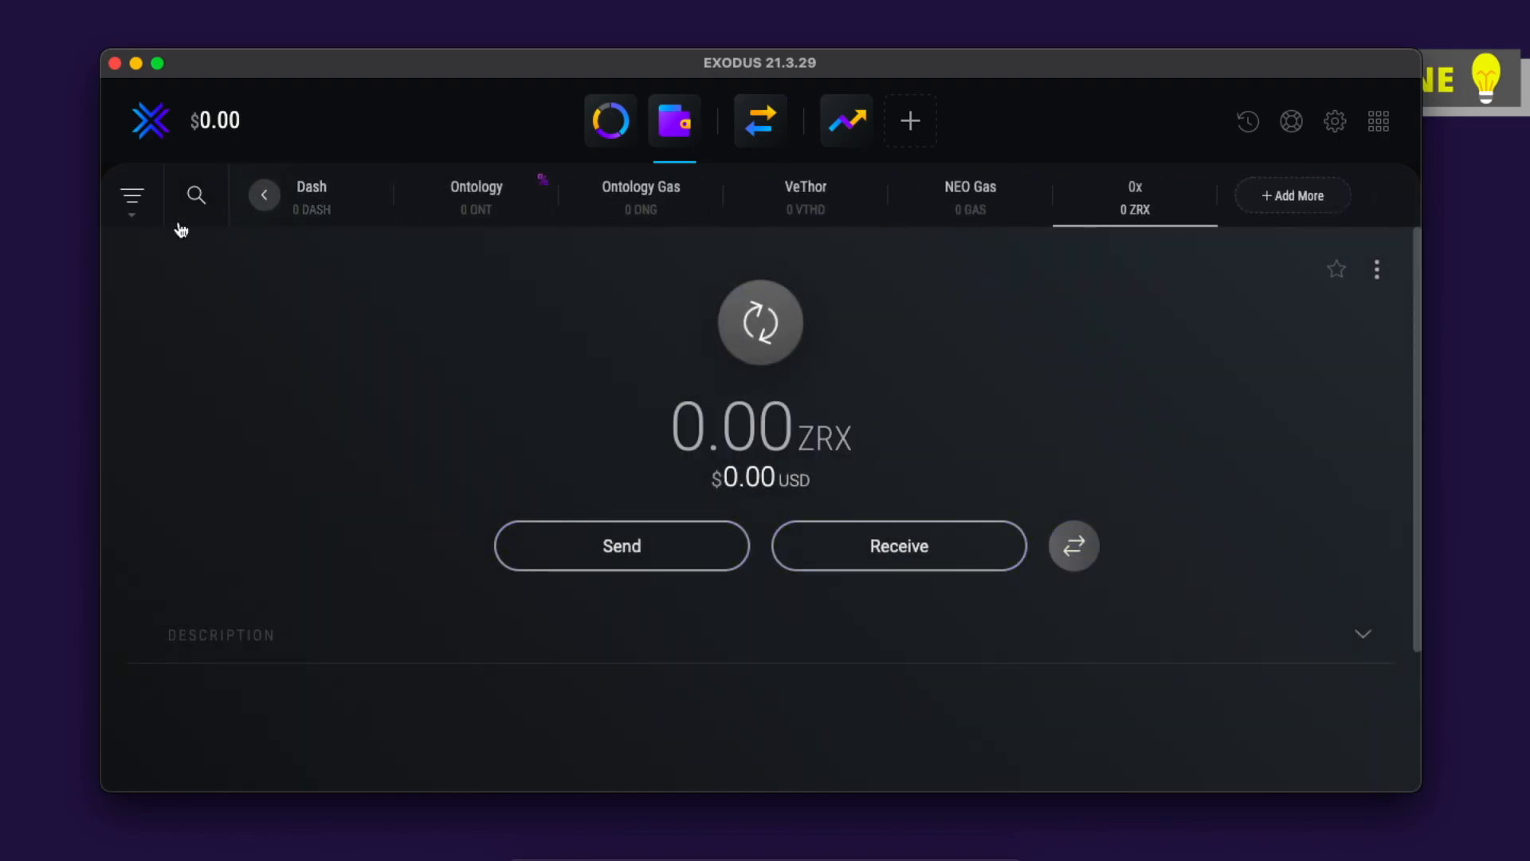
click(194, 194)
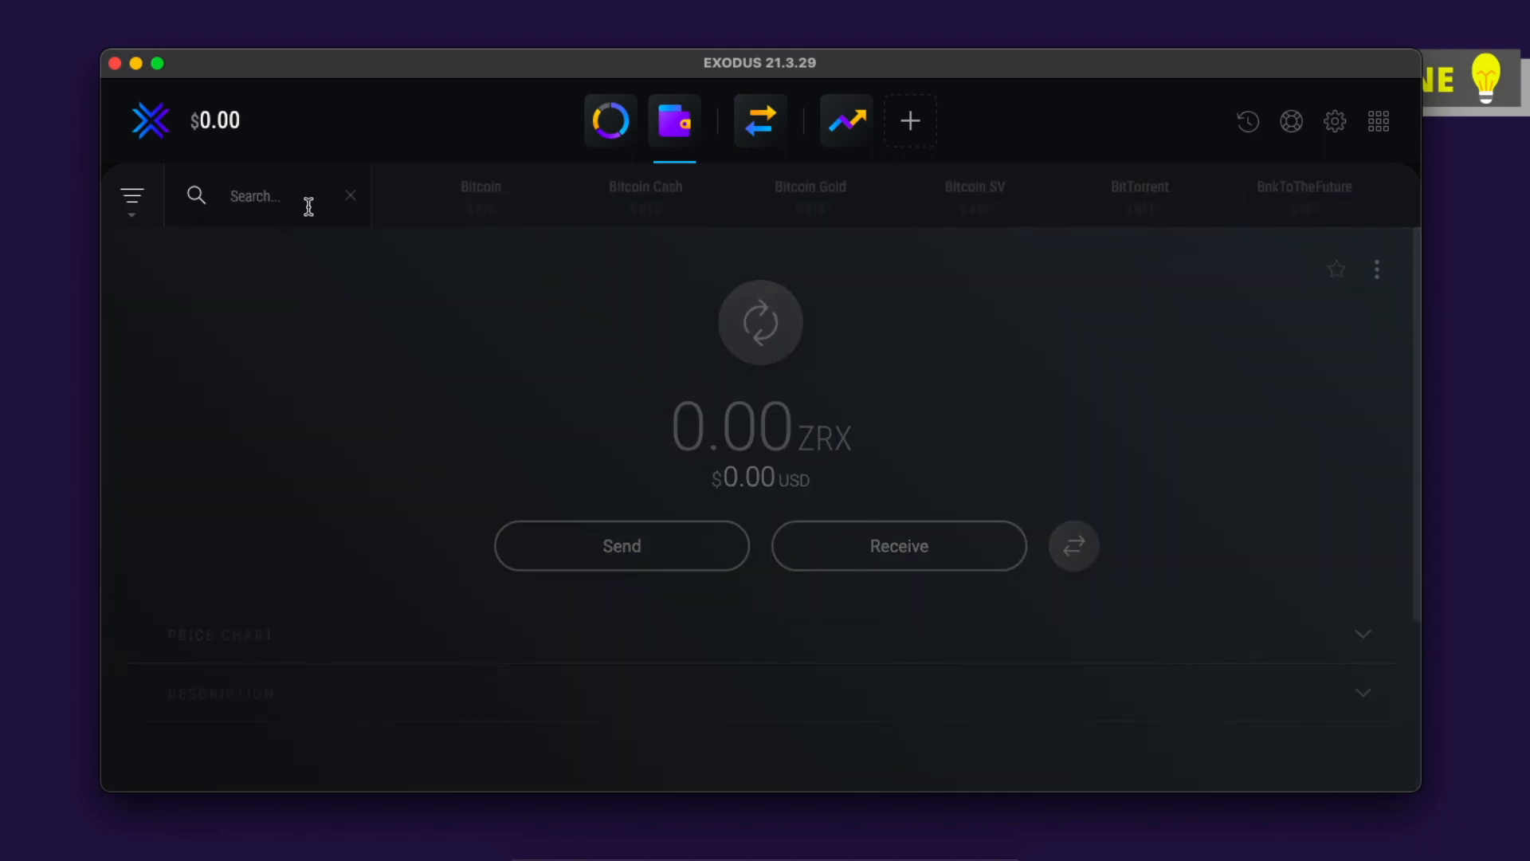
text(bitcoin)
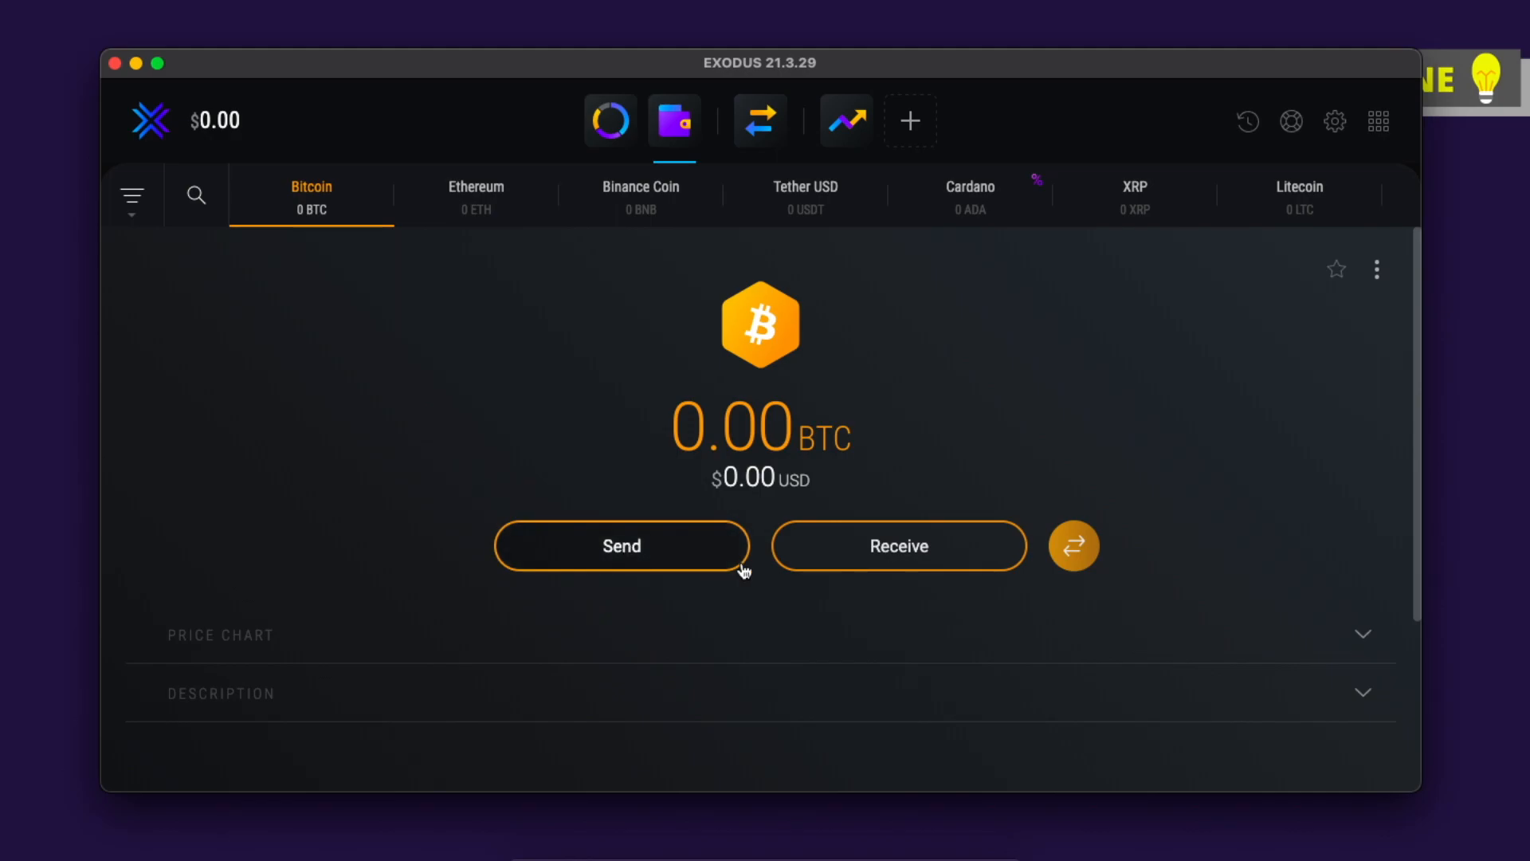
mouse_move(875, 577)
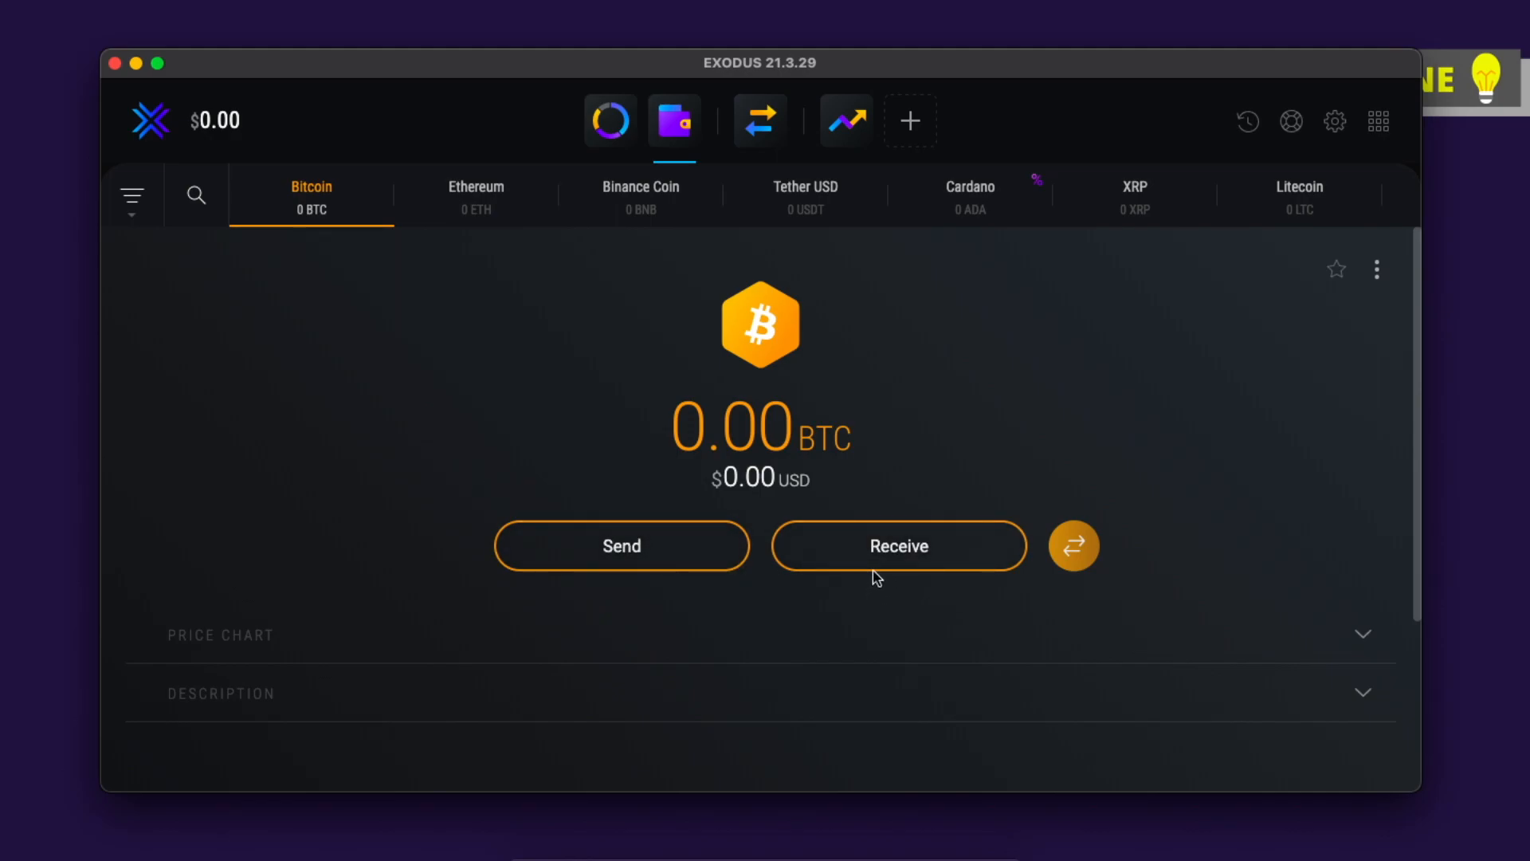
click(897, 545)
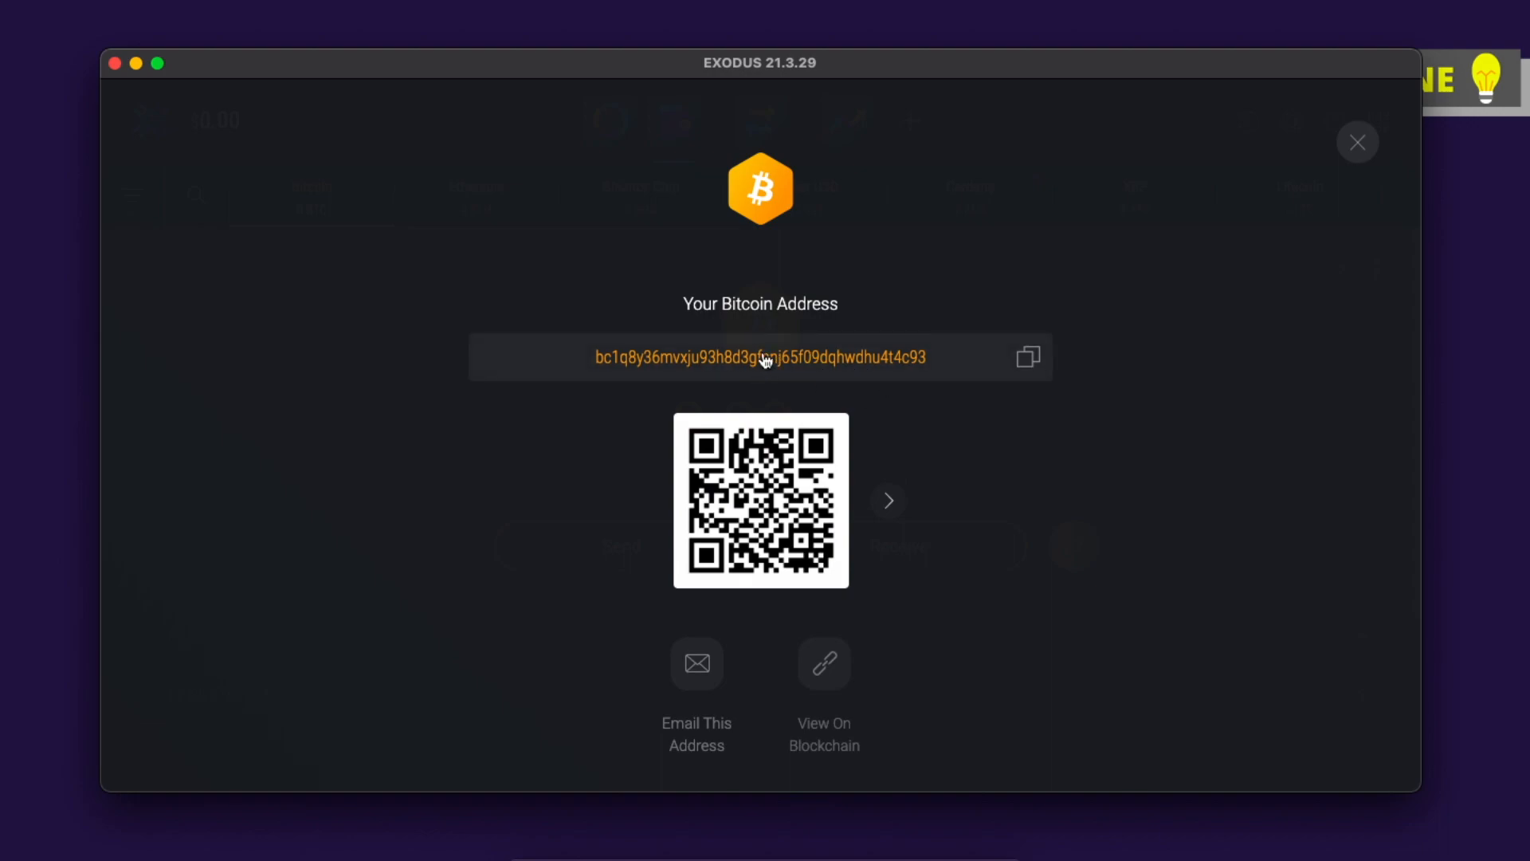
click(1028, 356)
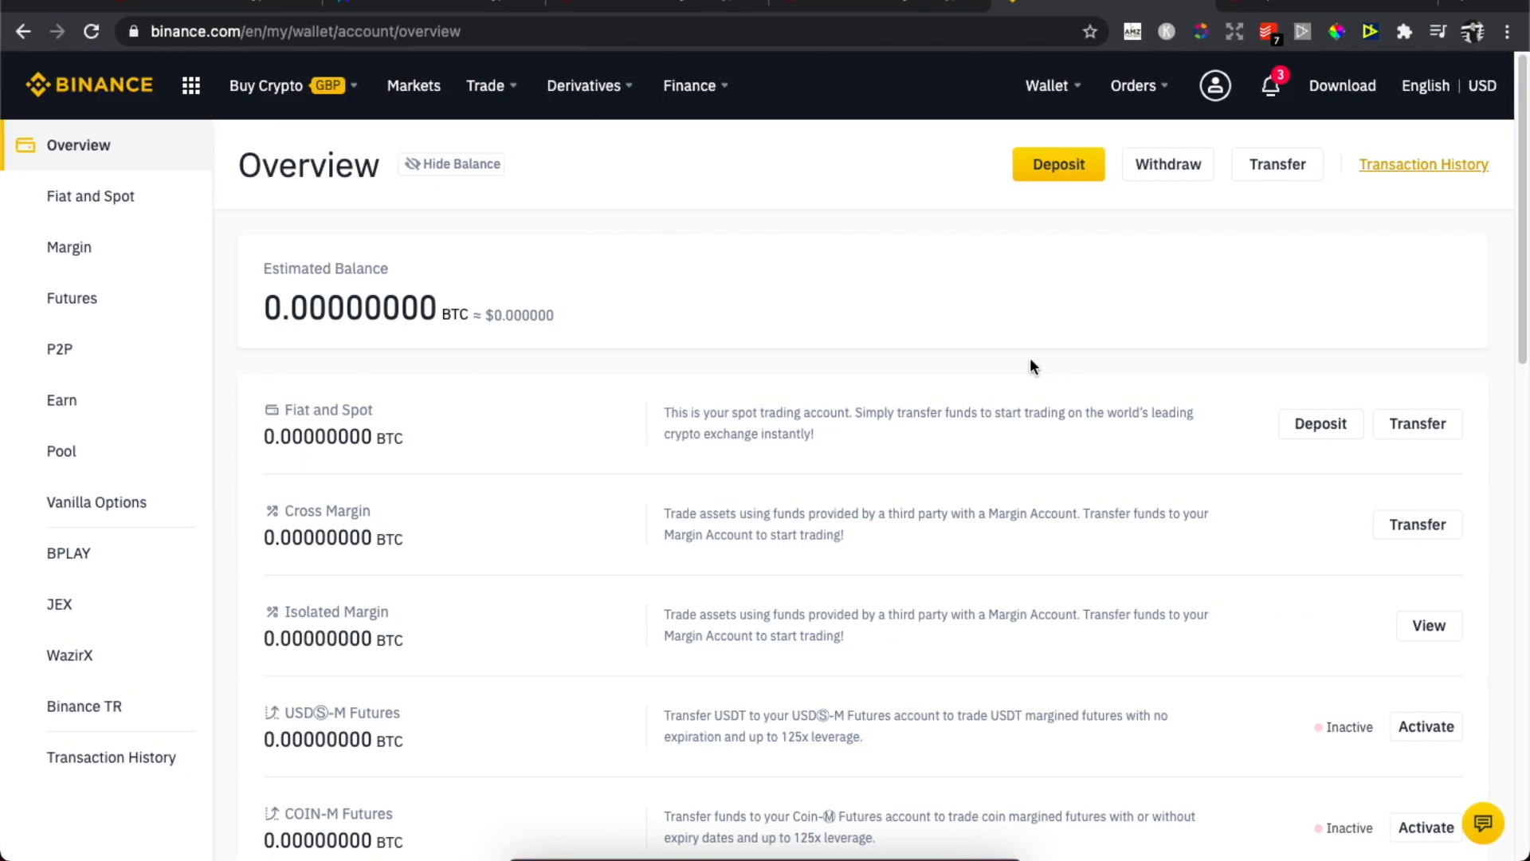
mouse_move(736, 338)
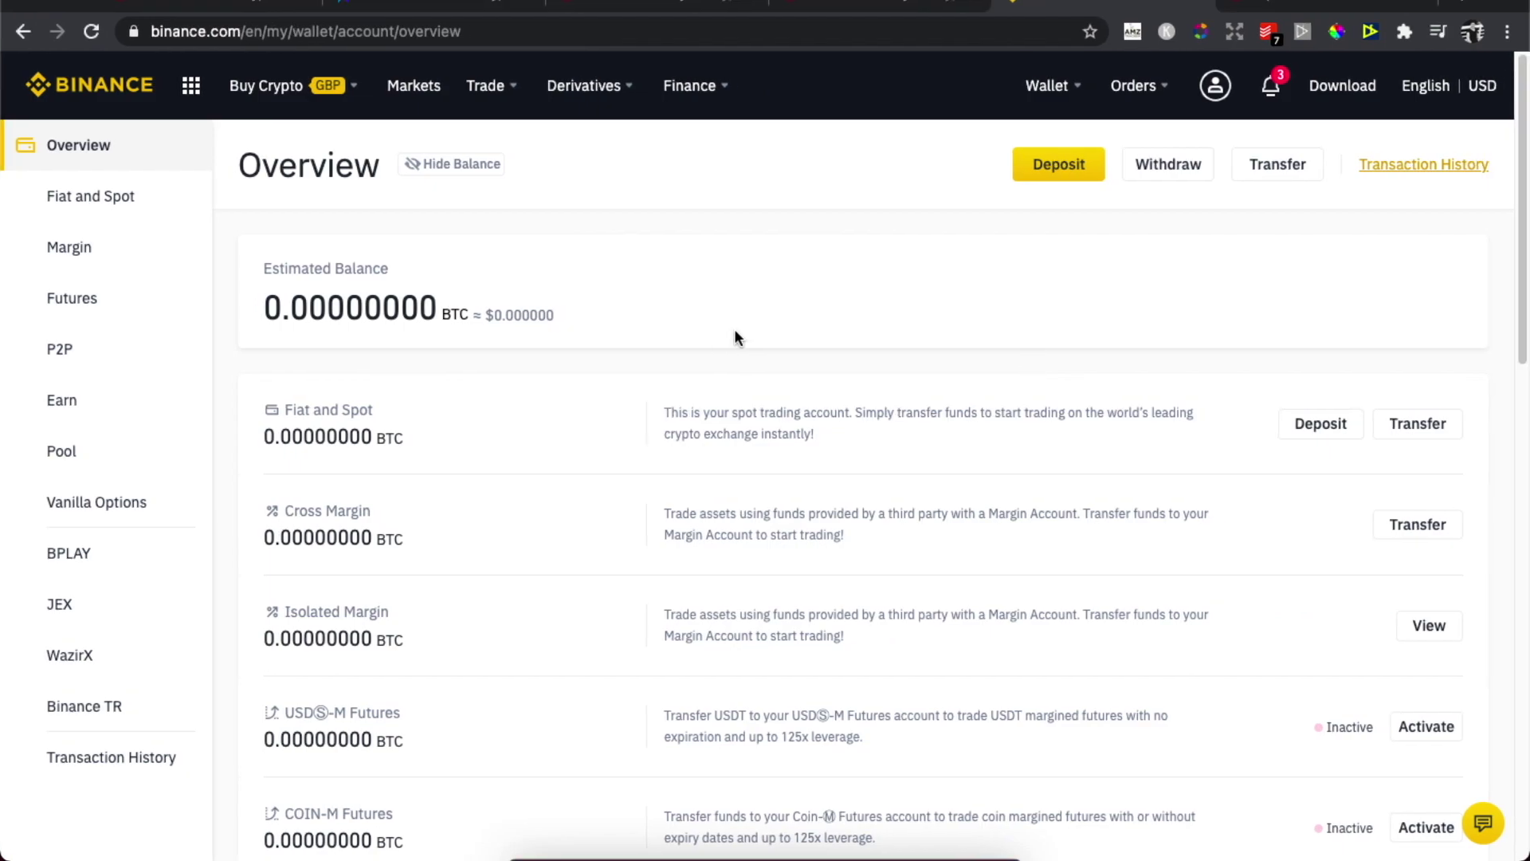
mouse_move(1010, 84)
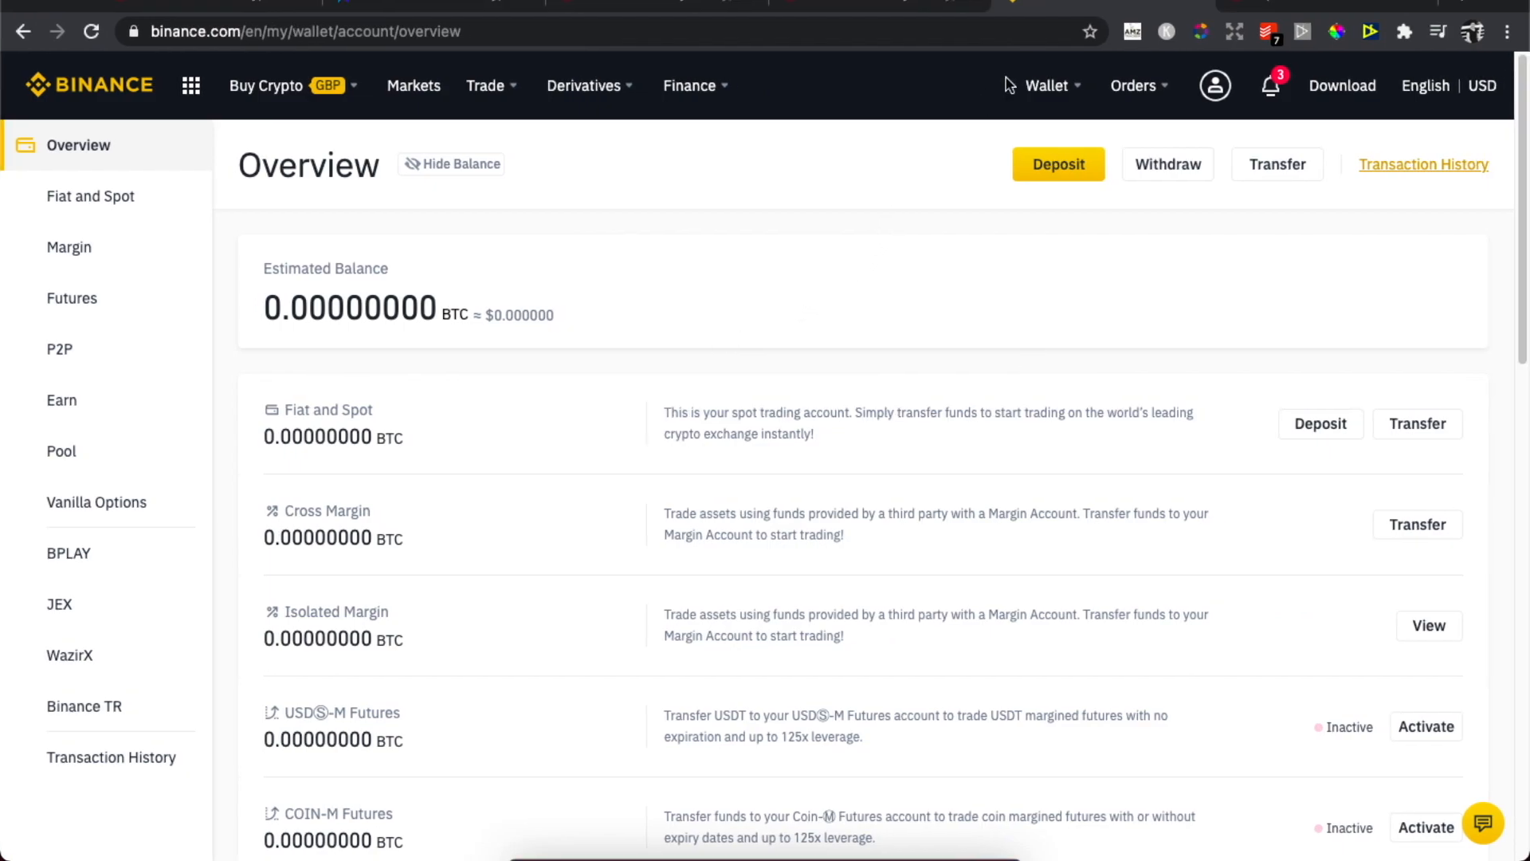
Step: Go to the Fiat and Spot wallet from the Wallet menu
click(1045, 85)
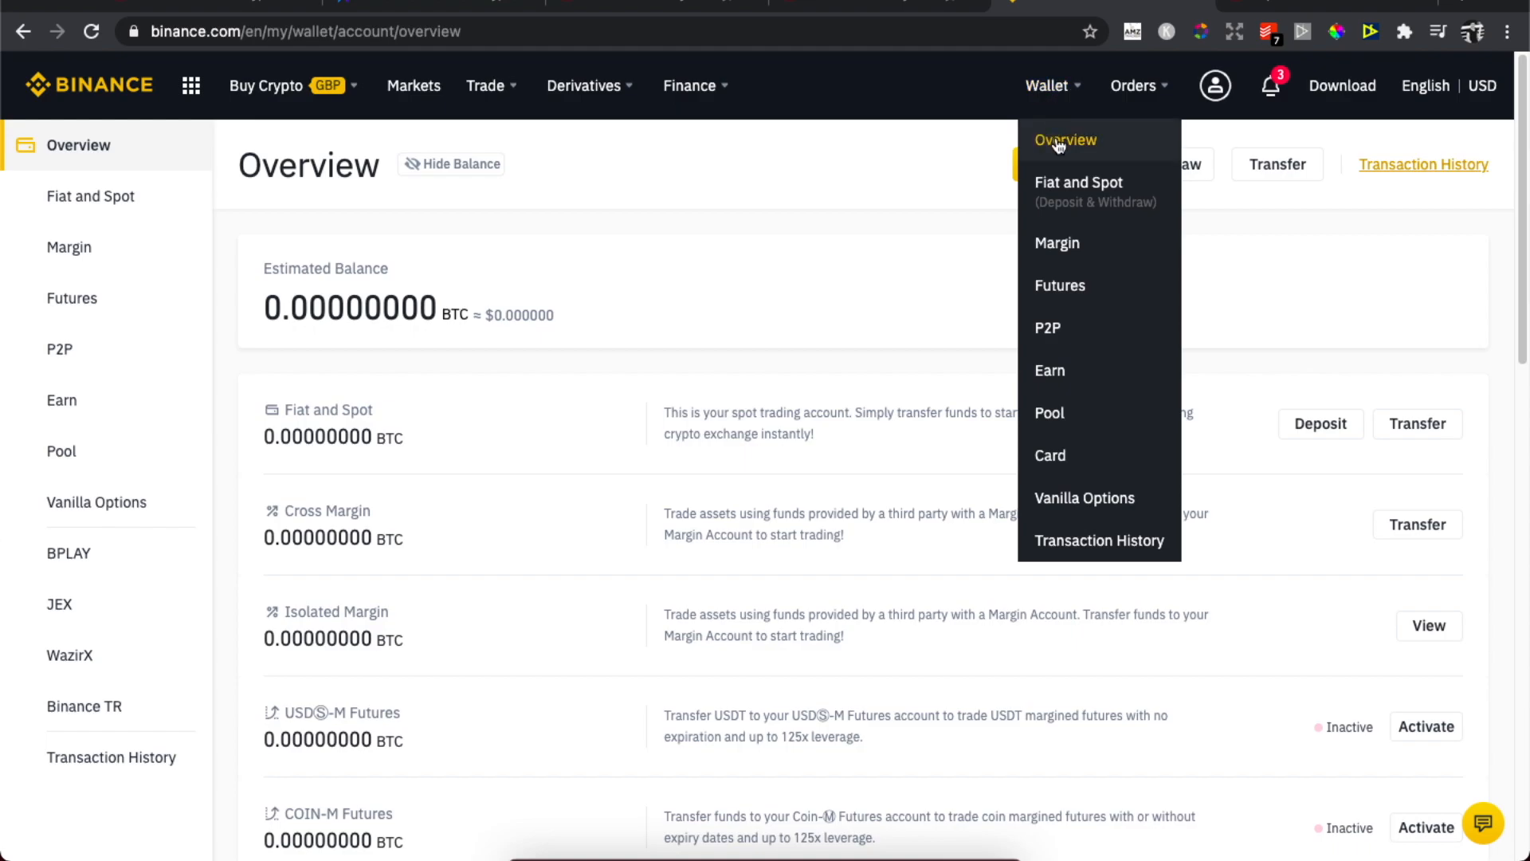
click(1065, 140)
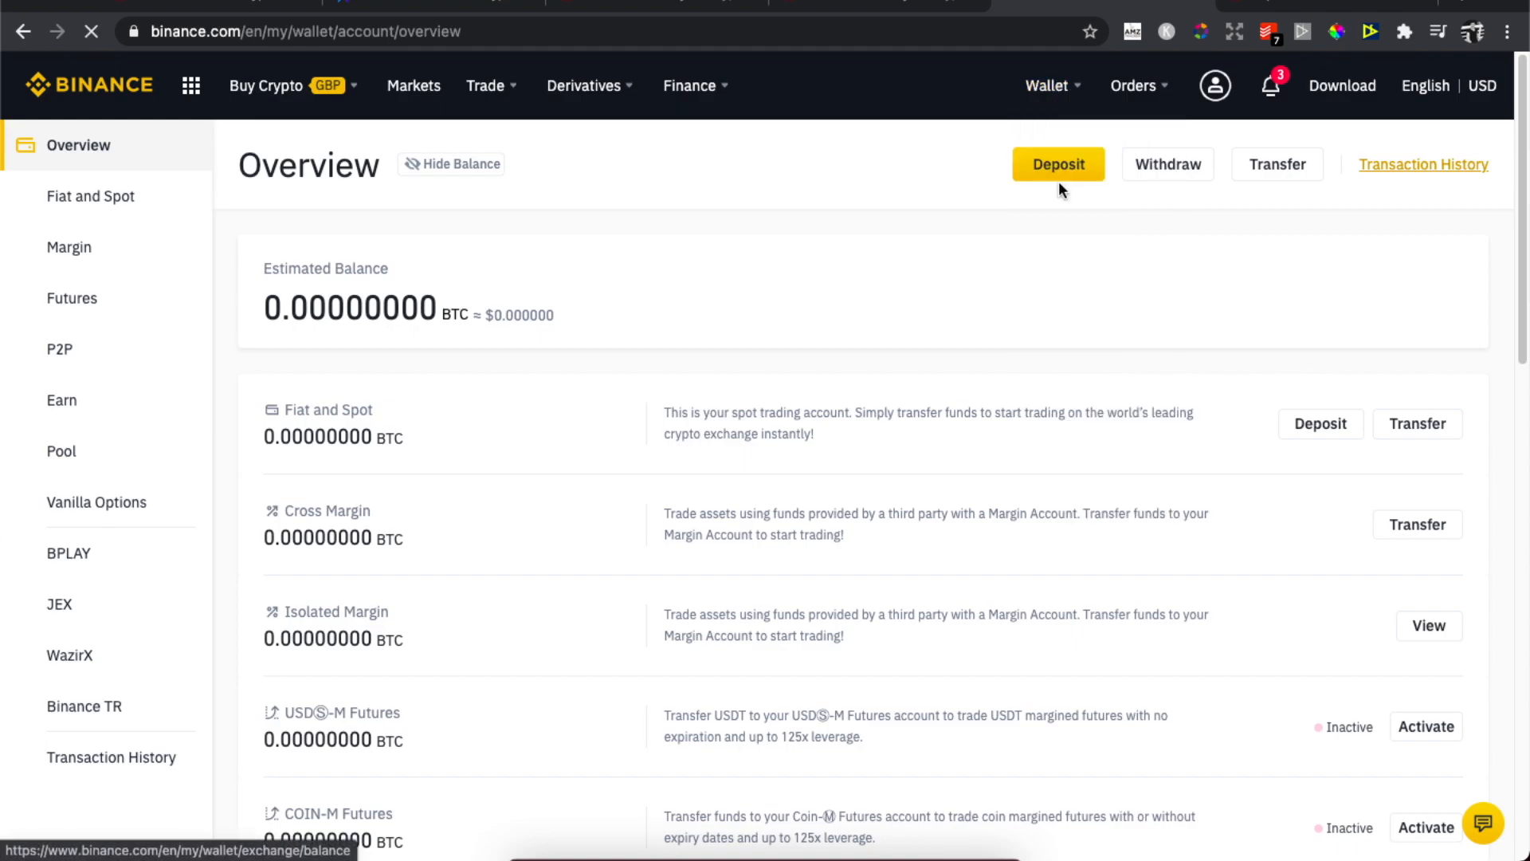
click(1059, 163)
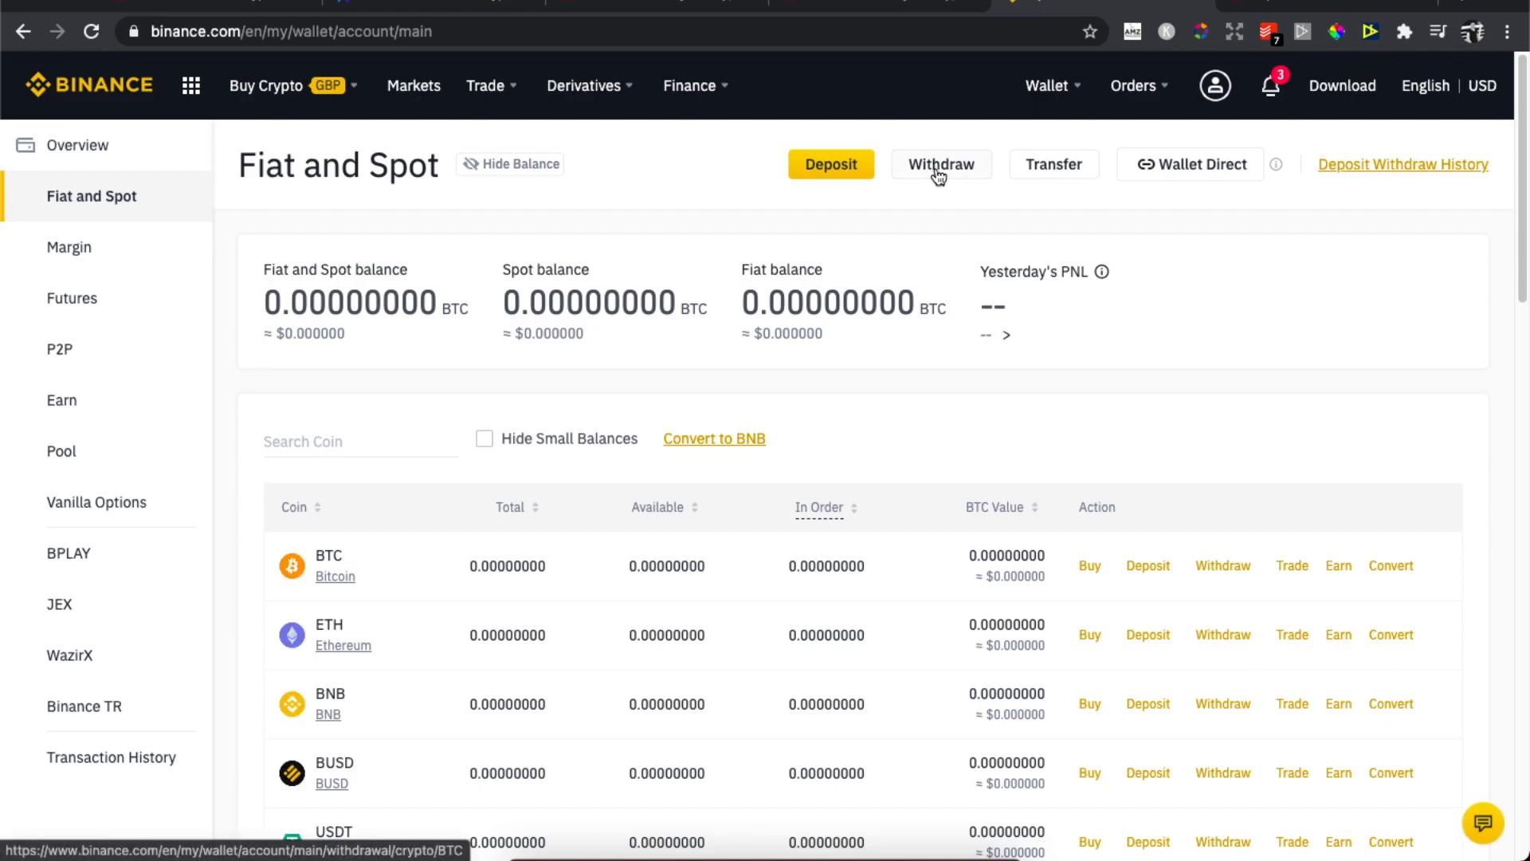
Step: Start a crypto withdrawal and expand the coin list showing BTC selected
click(940, 164)
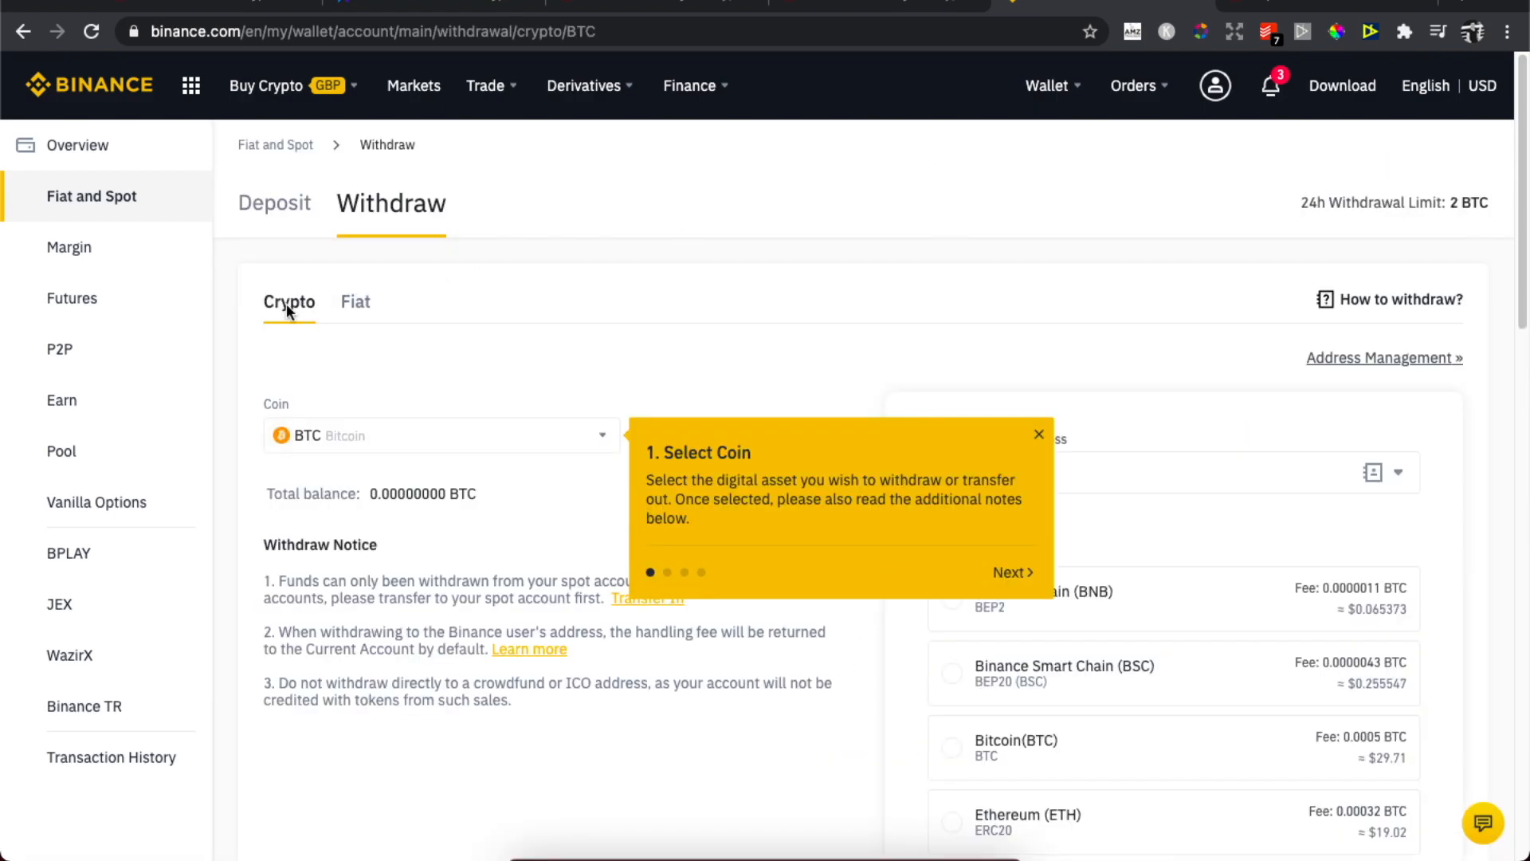
click(1037, 434)
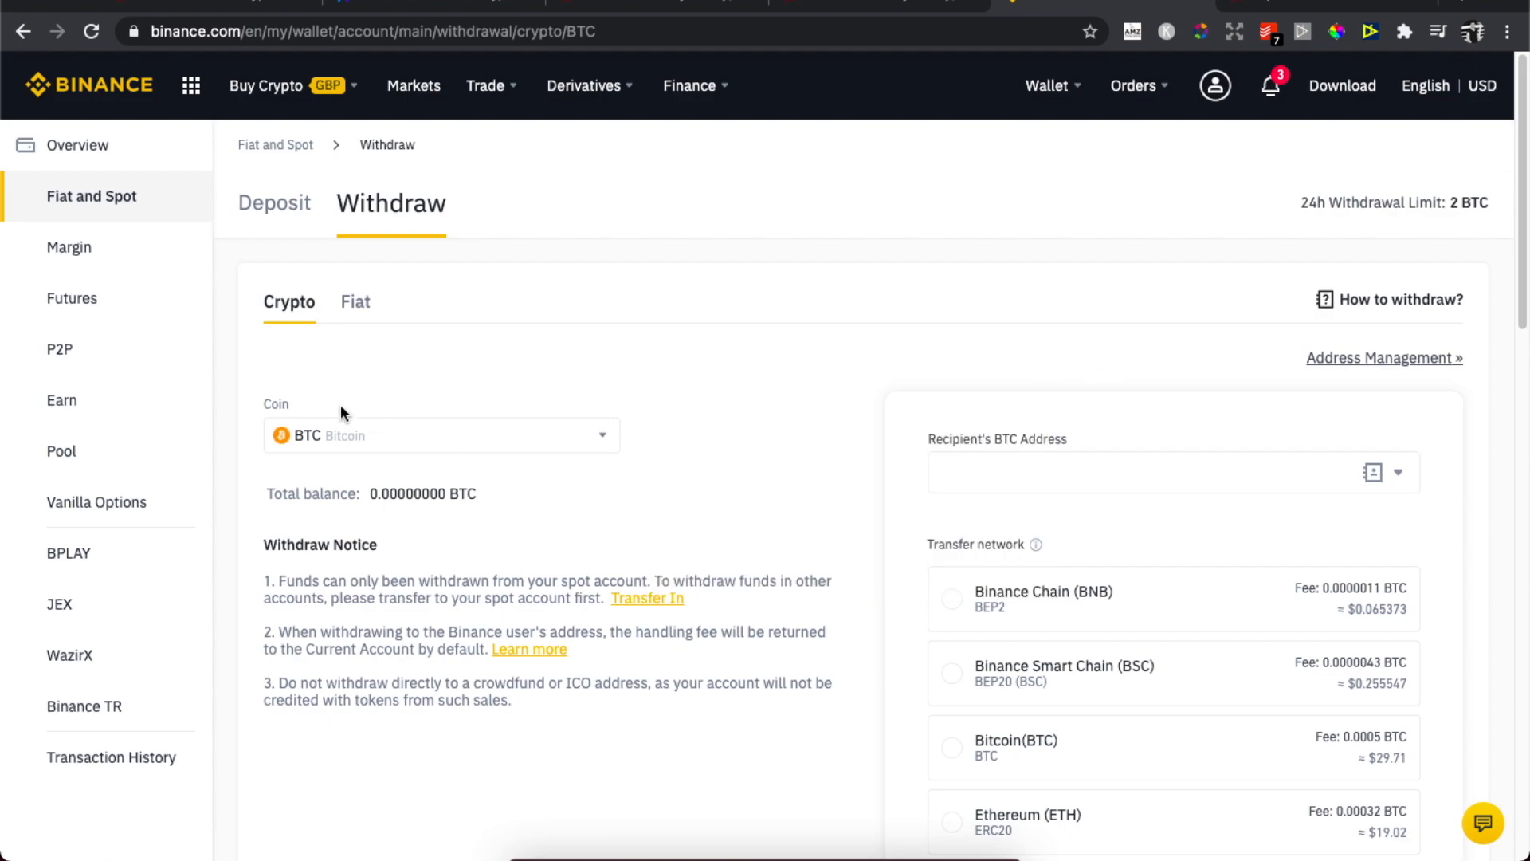
mouse_move(304, 441)
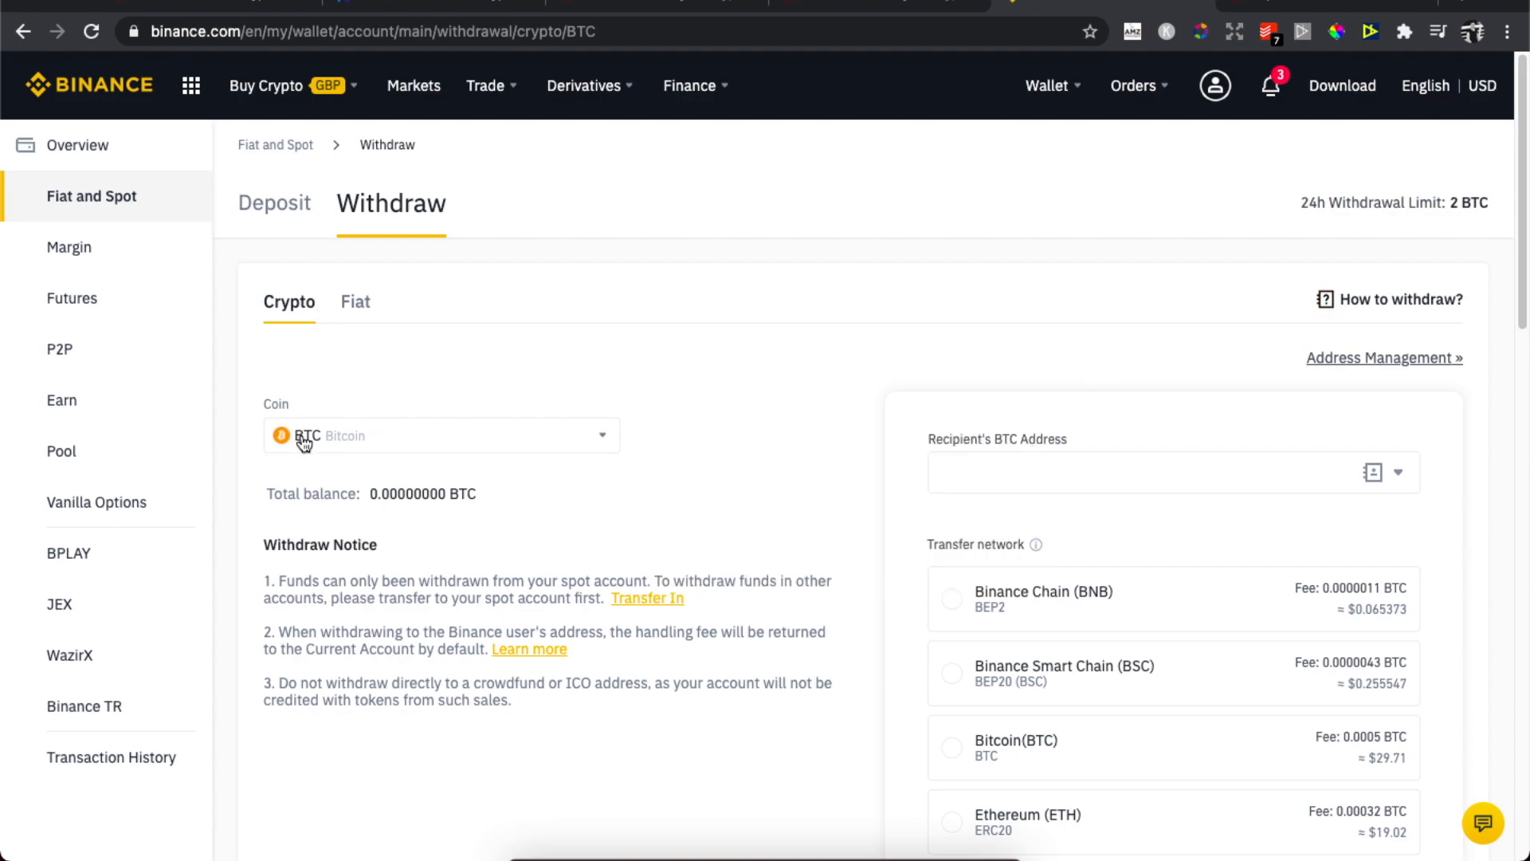
click(440, 435)
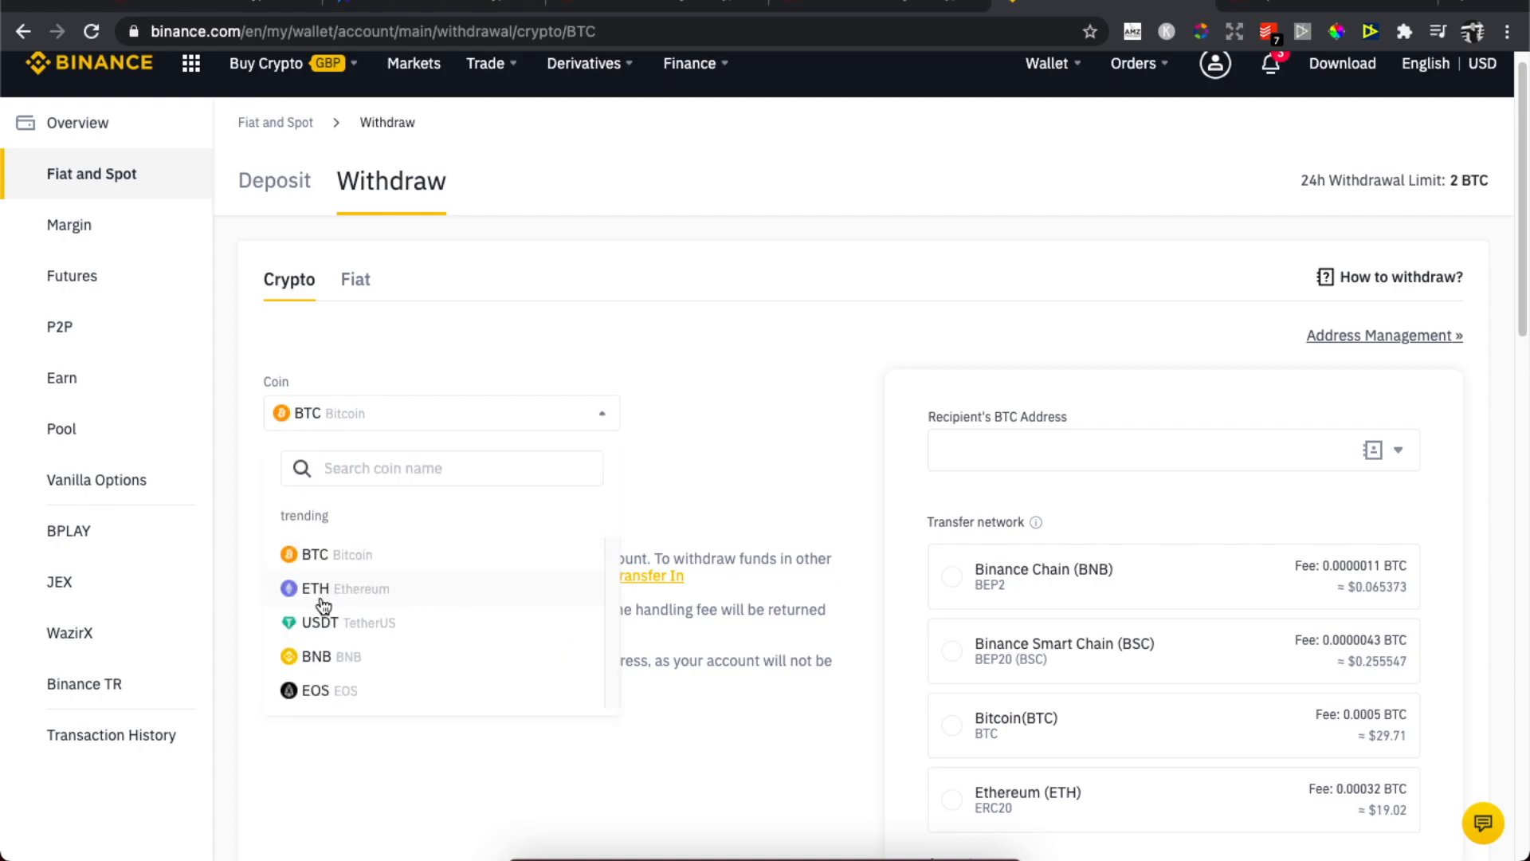
mouse_move(421, 387)
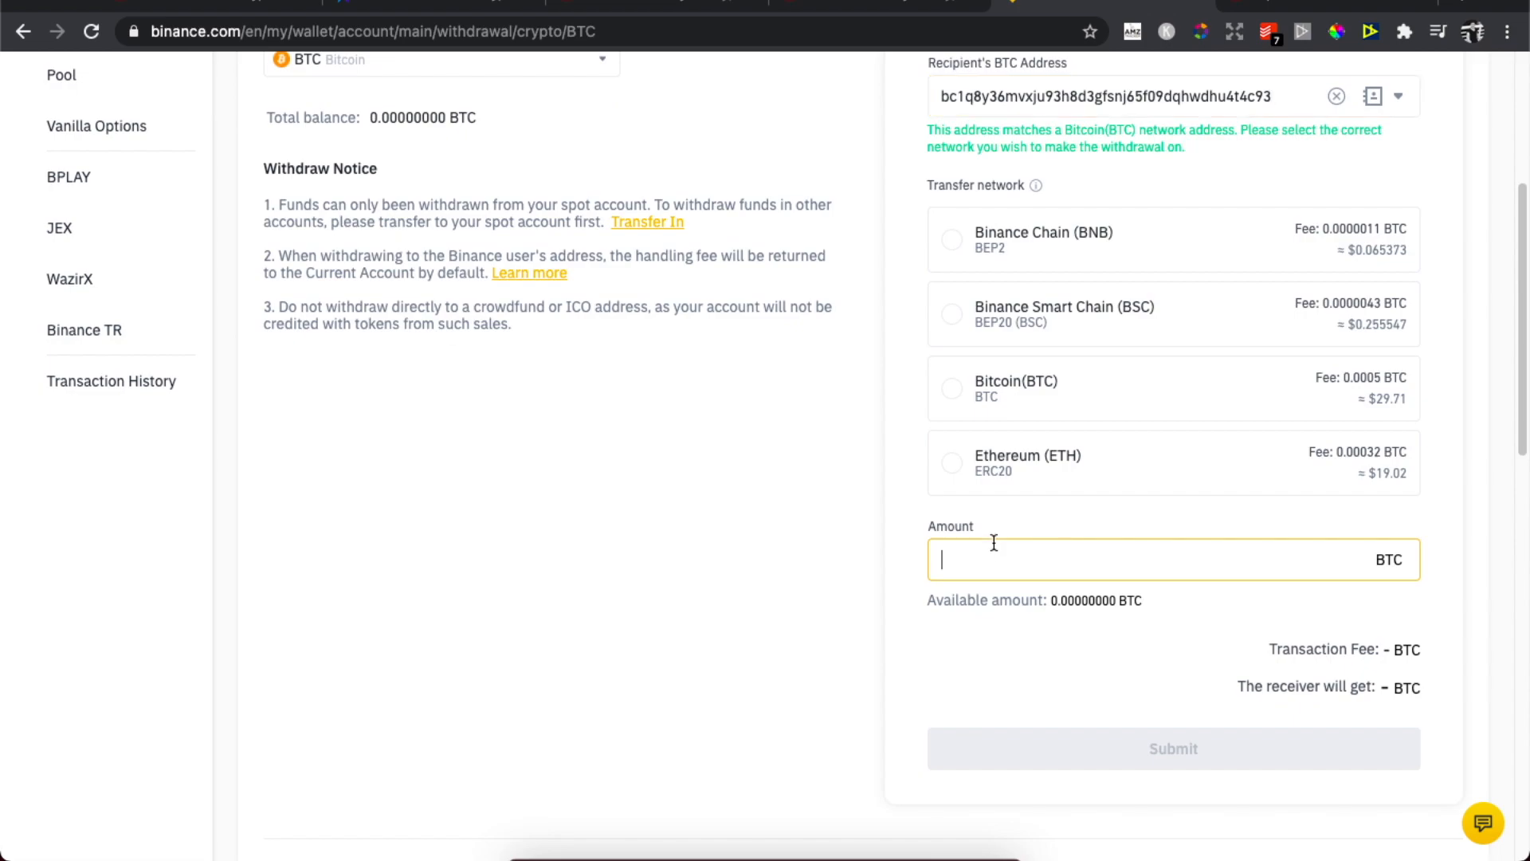
mouse_move(1316, 642)
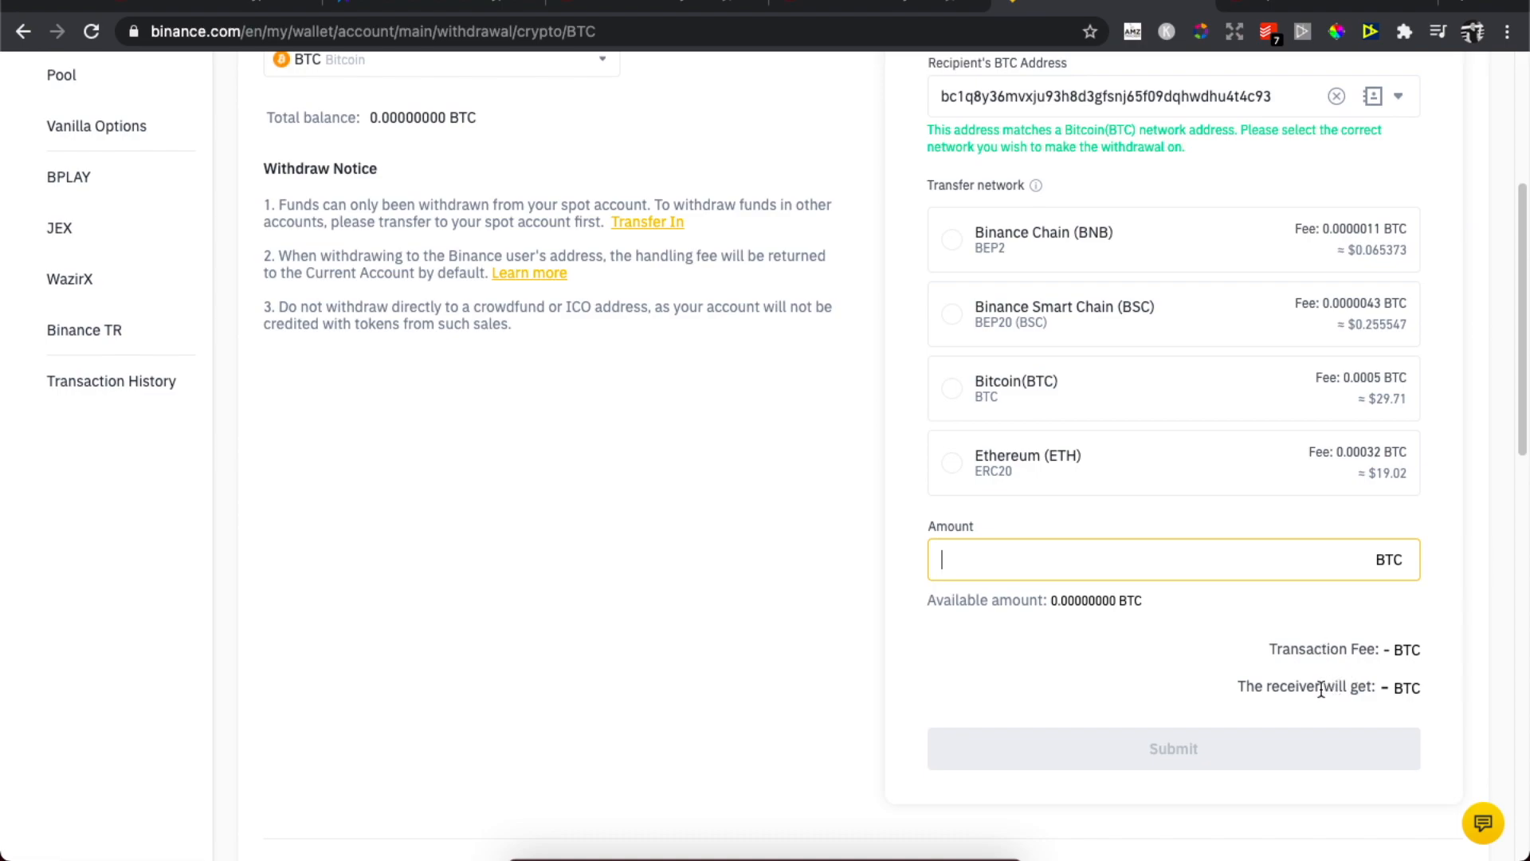
Step: Scroll the withdrawal form down toward the Submit button
scroll(down, 3)
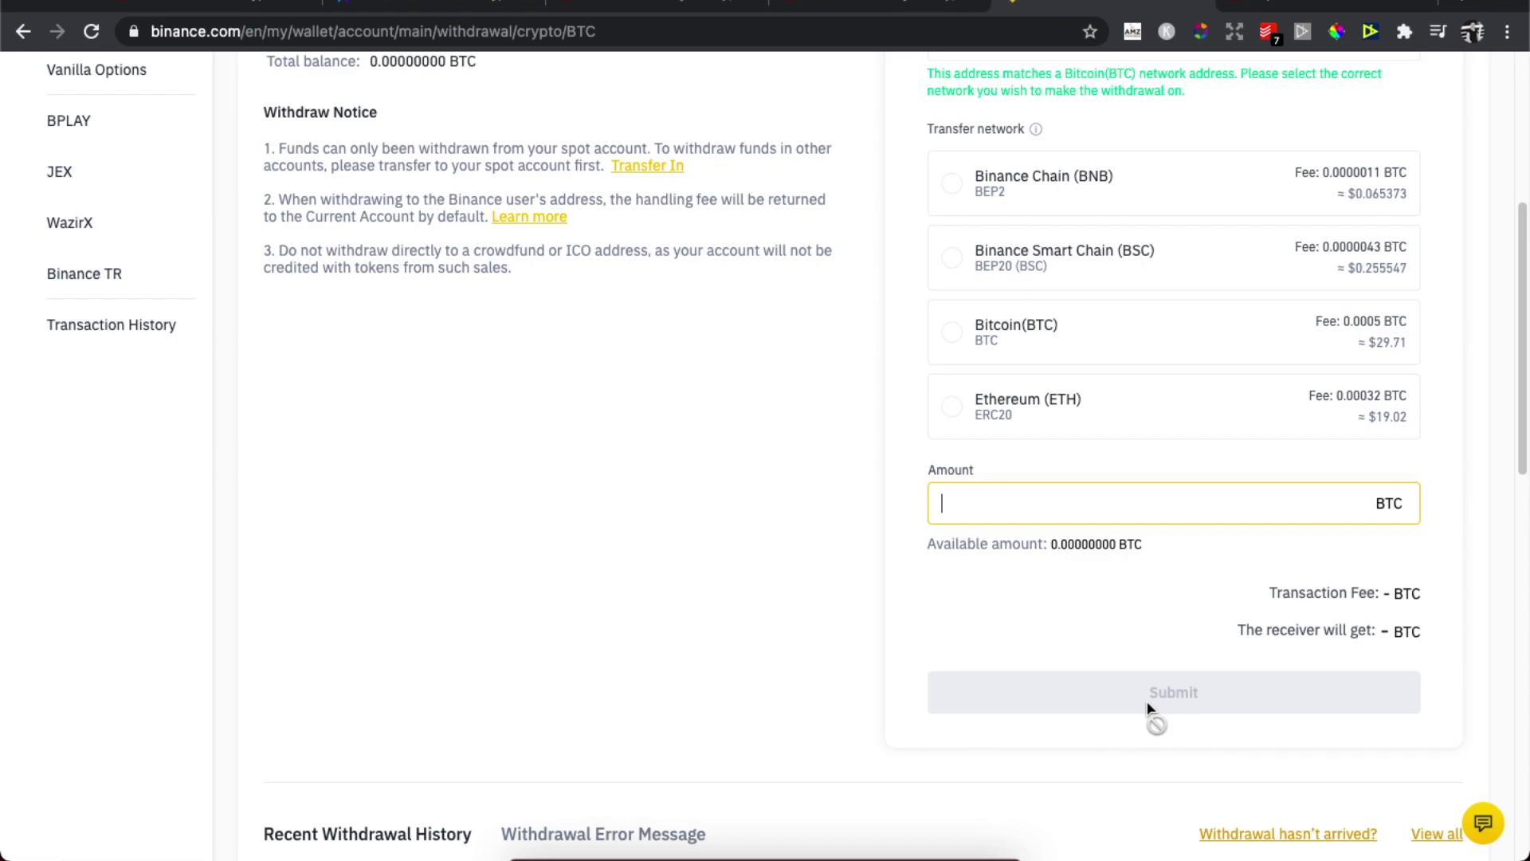